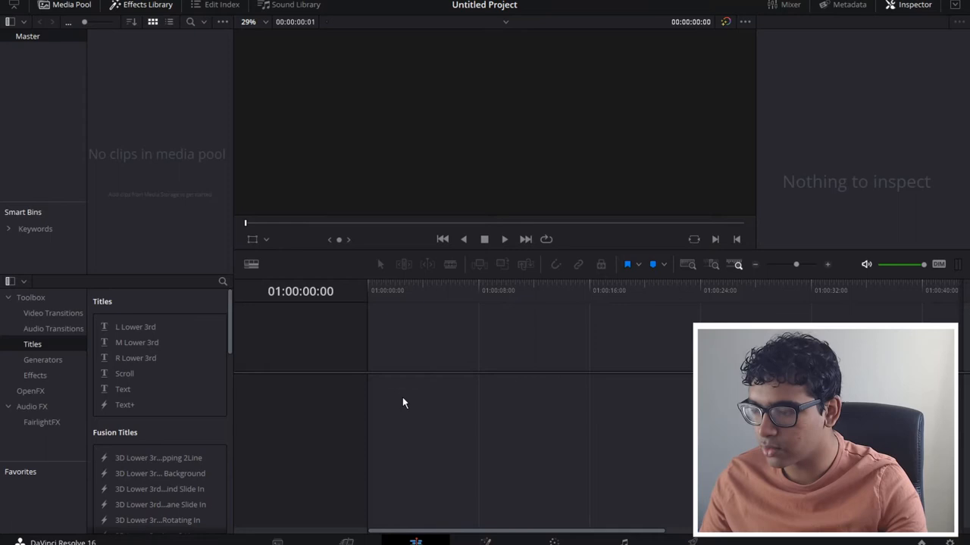
pyautogui.moveTo(203, 190)
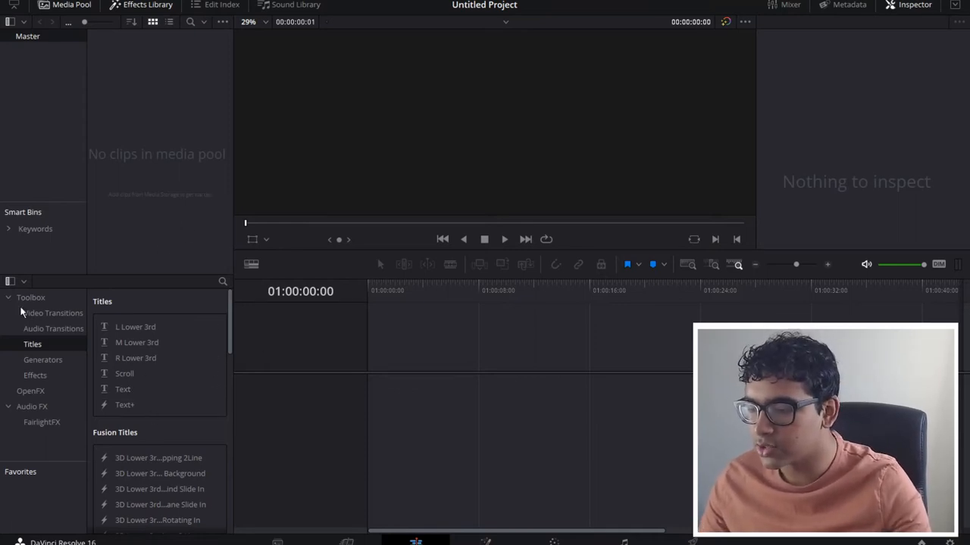
pyautogui.moveTo(37, 347)
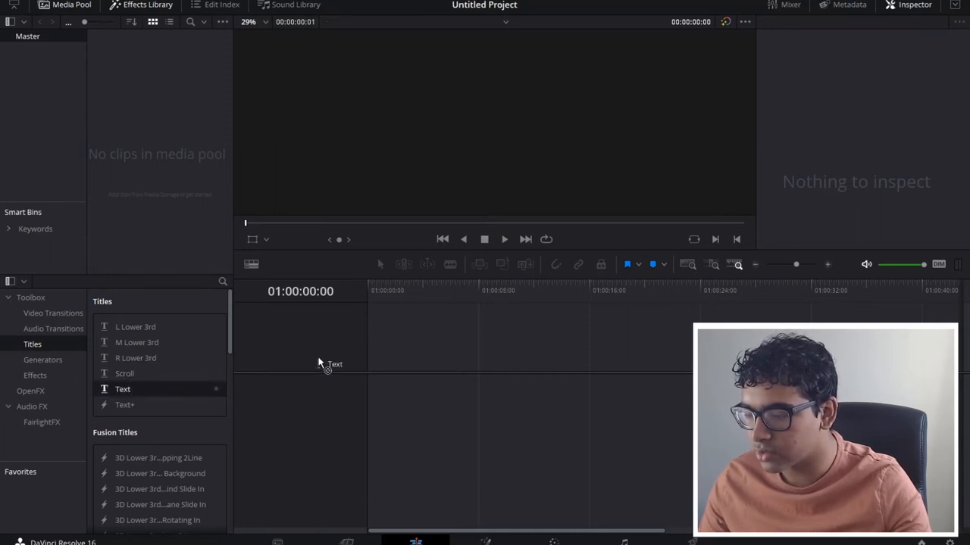
# Place a Text title from the Titles effects onto a new timeline.
pyautogui.moveTo(121, 388); pyautogui.dragTo(457, 401)
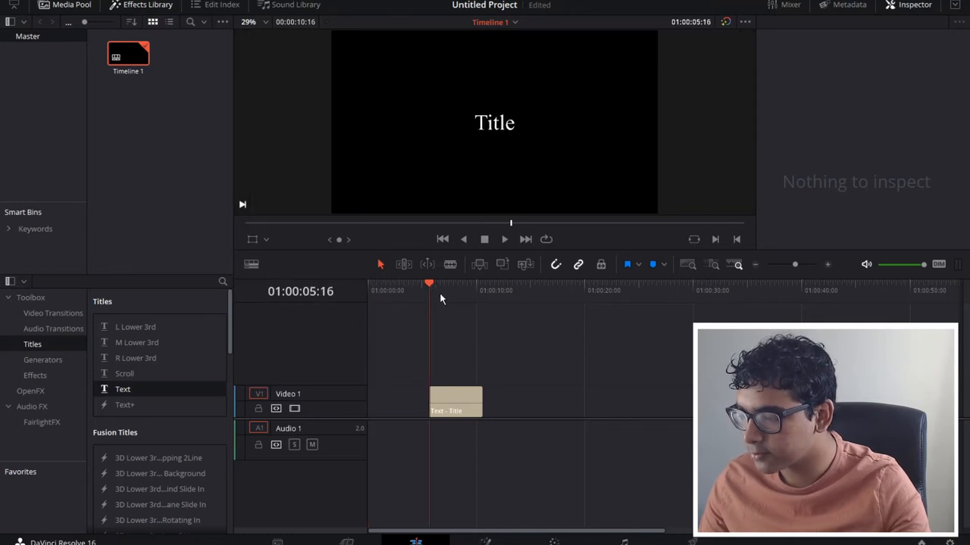
# Move the clip to the timeline start, make it read TUTORIAL in UniSansBold at size 309.
pyautogui.click(455, 401)
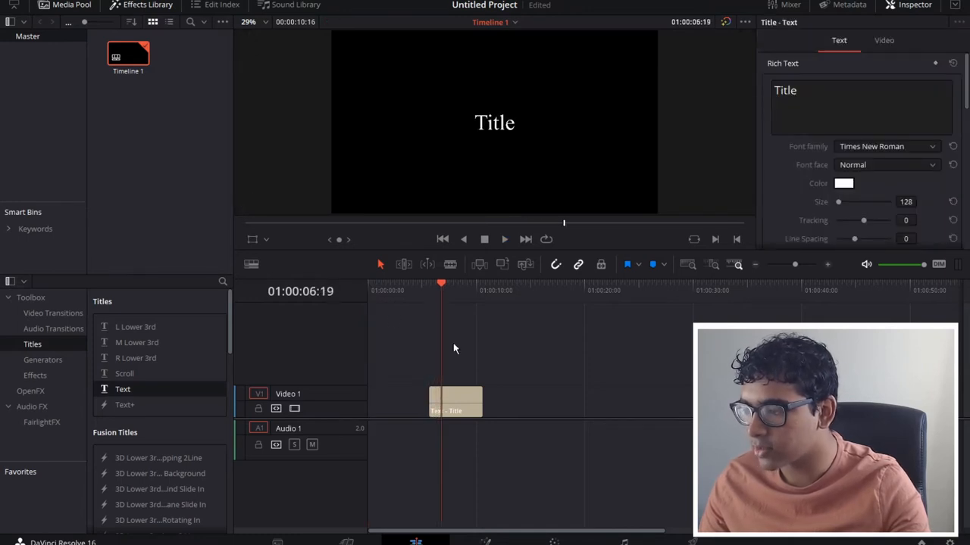
pyautogui.moveTo(442, 283); pyautogui.dragTo(397, 284)
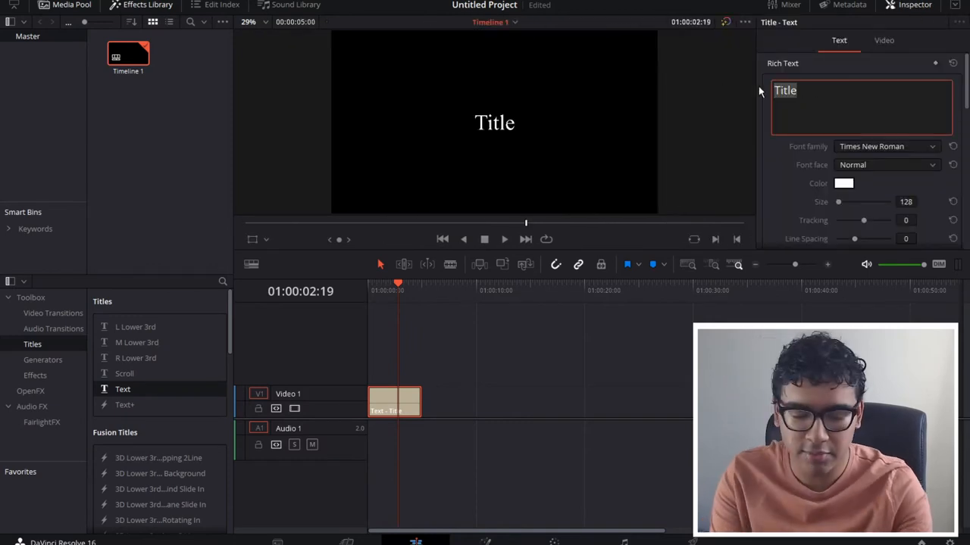
pyautogui.write('Tutori')
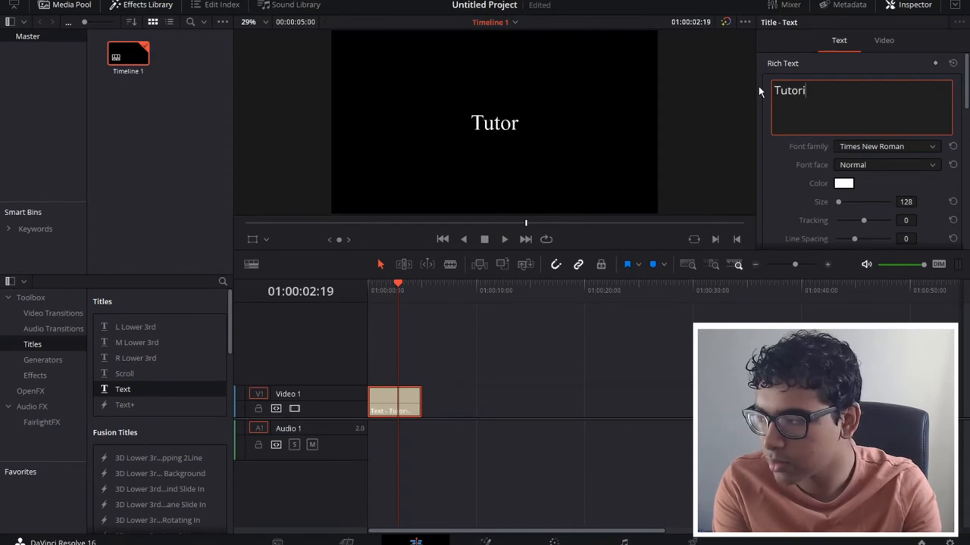
pyautogui.click(886, 145)
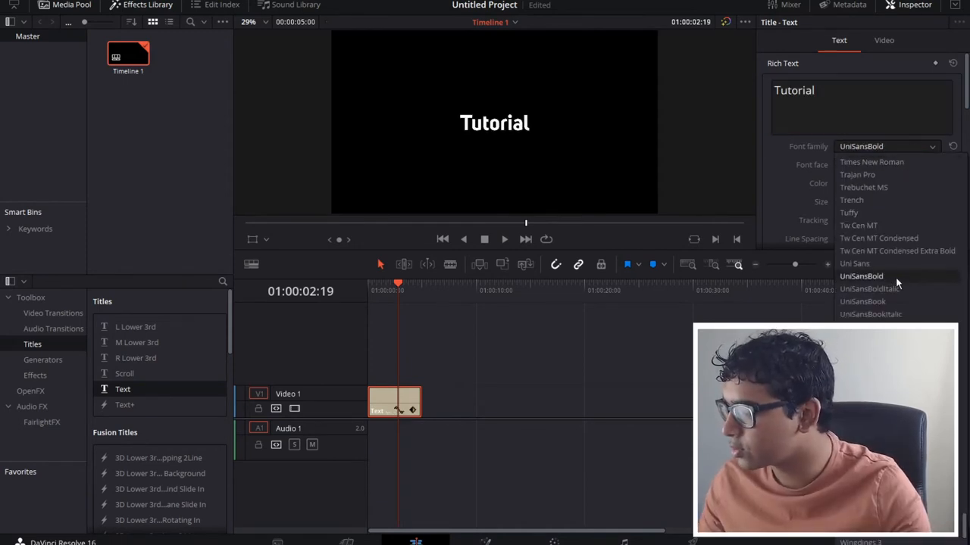
pyautogui.click(861, 276)
pyautogui.write('TUTO')
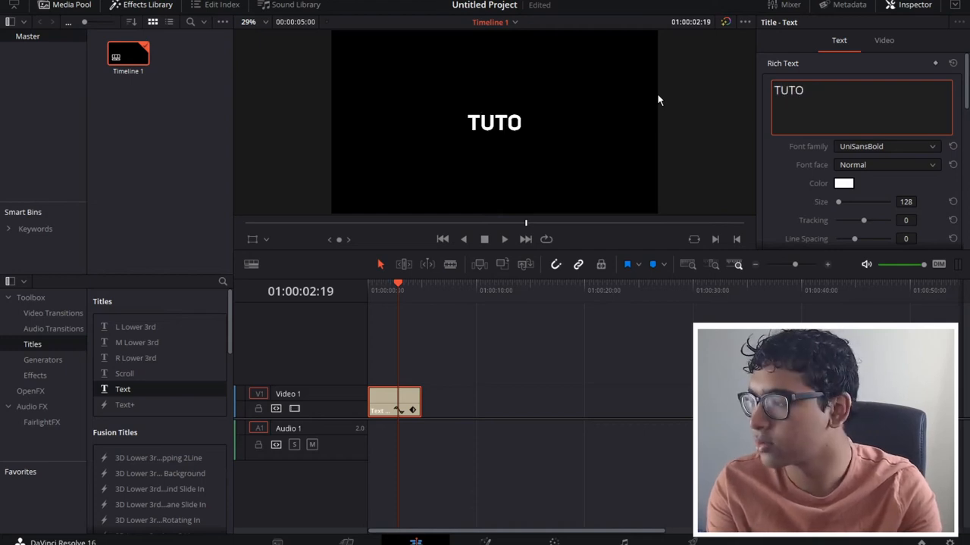
pyautogui.write('RIAL')
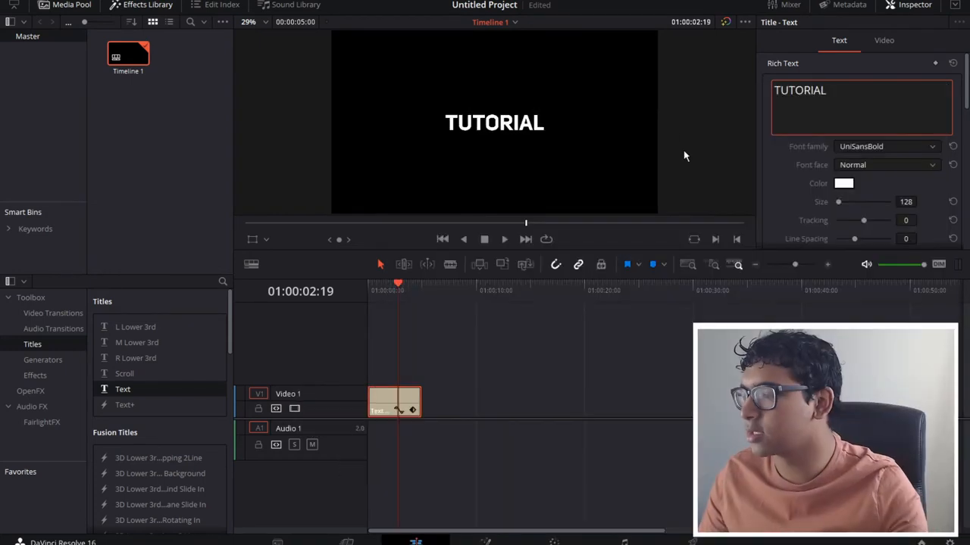
pyautogui.moveTo(837, 201); pyautogui.dragTo(864, 201)
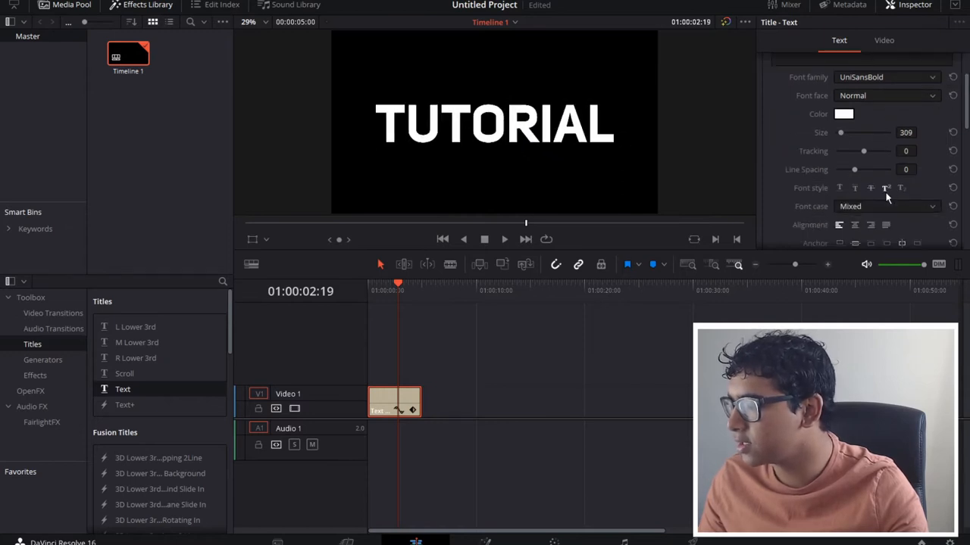
# Give the title a light grey drop shadow offset to 7 and -6.
pyautogui.scroll(-3)
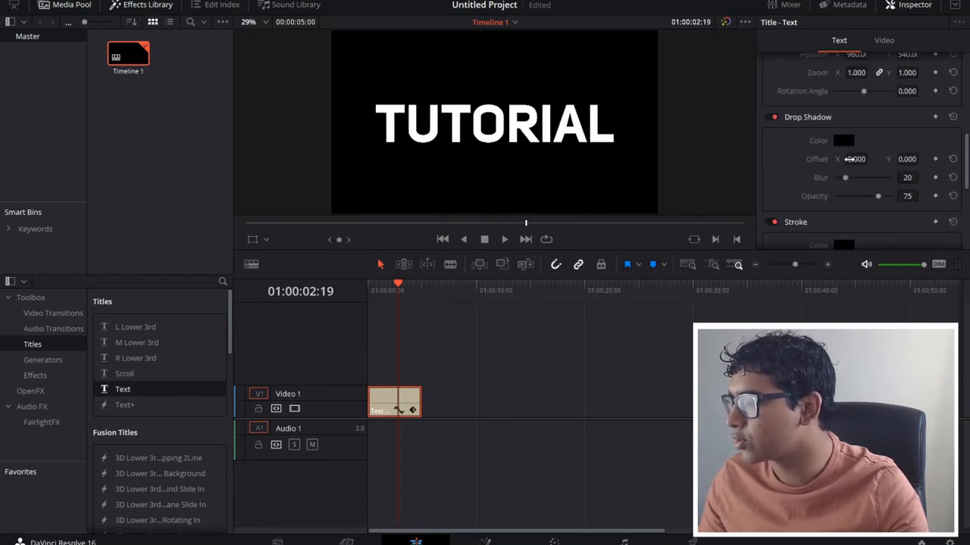
pyautogui.click(842, 140)
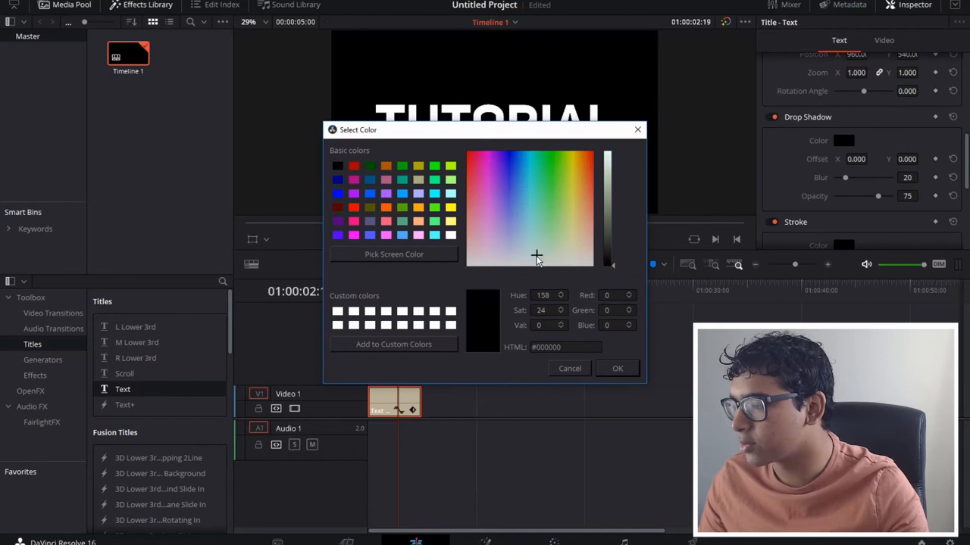
pyautogui.click(569, 368)
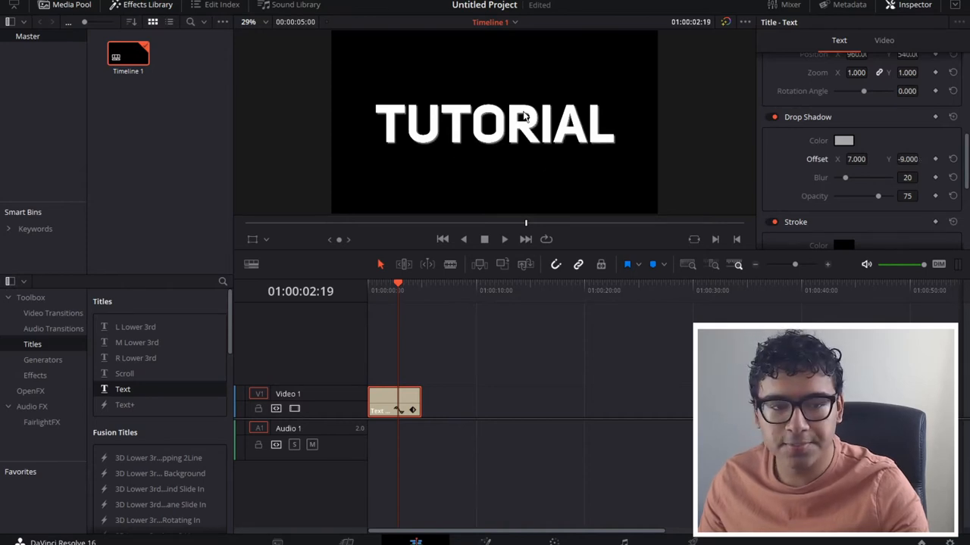
pyautogui.click(883, 40)
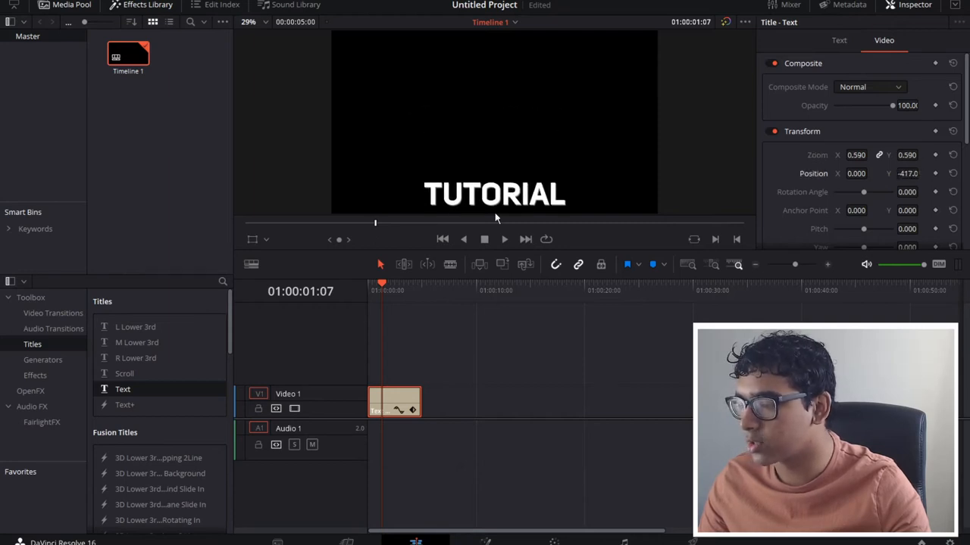
# Show the OpenFX filters in the Effects Library.
pyautogui.click(30, 391)
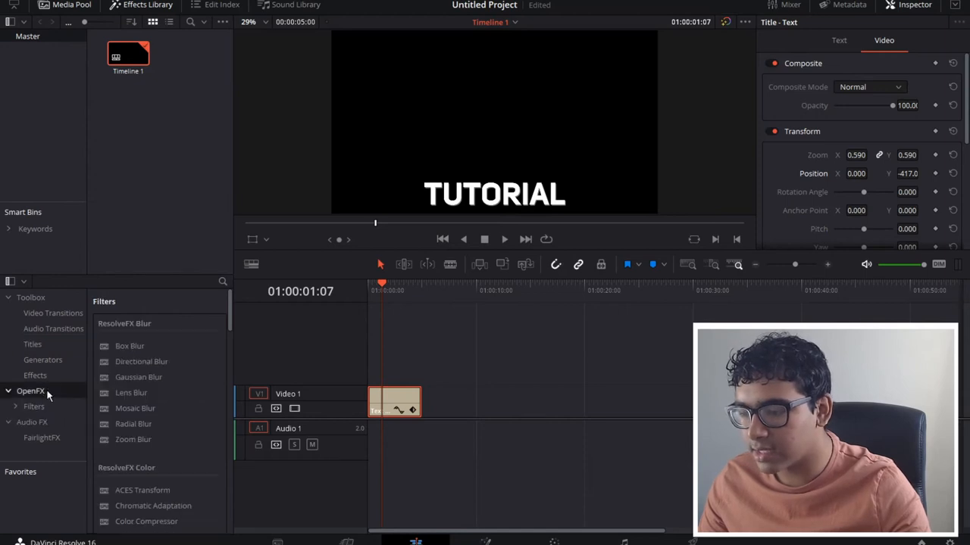
# Turn the title clip into a compound clip carrying a Camera Shake effect.
pyautogui.scroll(-3)
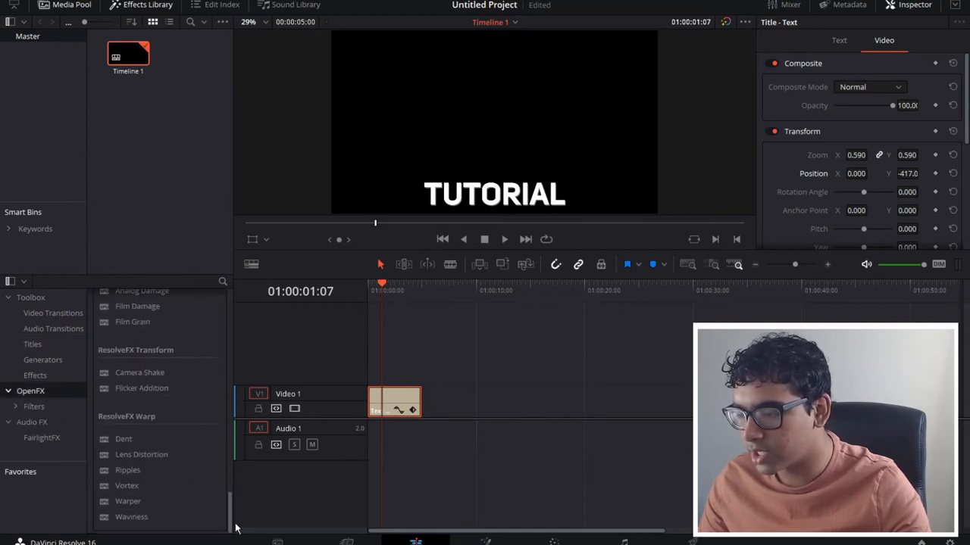
pyautogui.rightClick(394, 400)
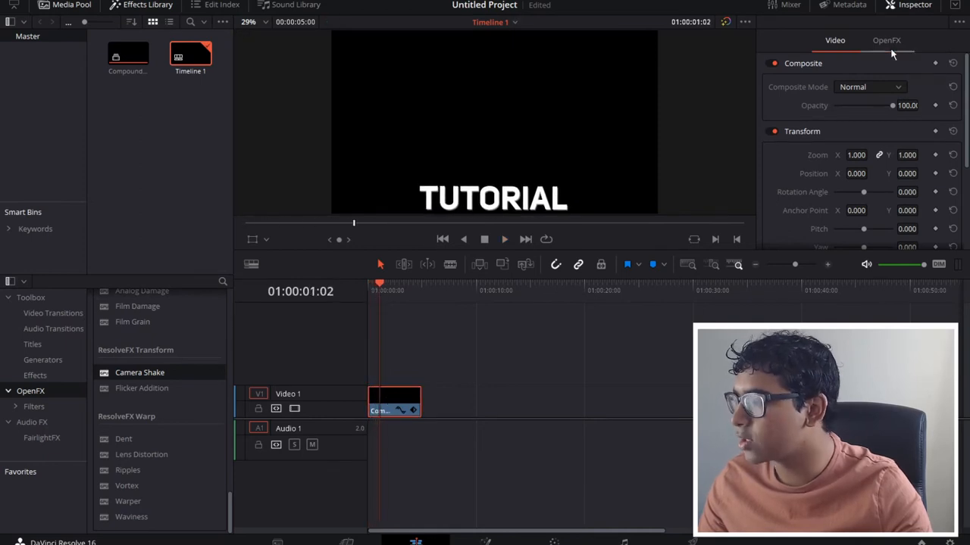
pyautogui.click(885, 40)
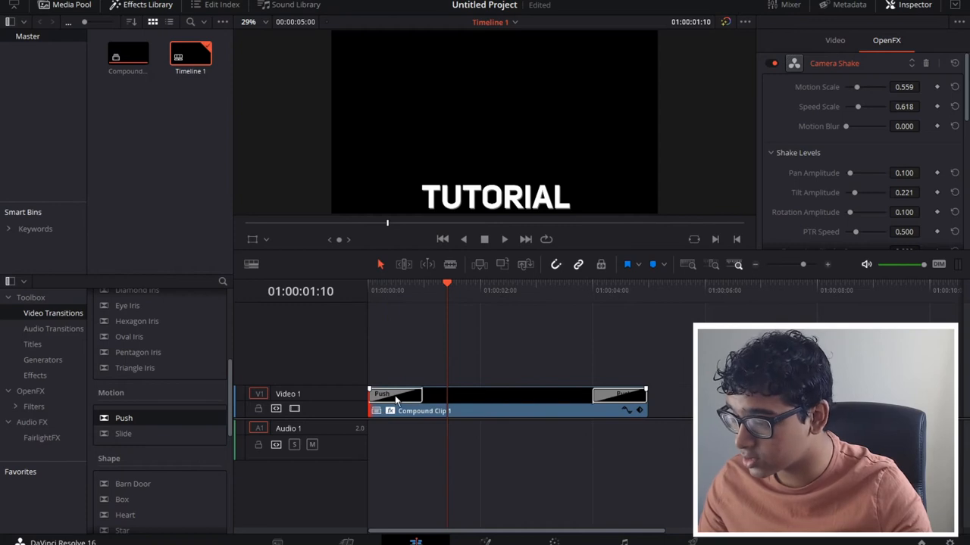
# Set the opening Push transition's preset to Push Up and adjust its easing.
pyautogui.click(394, 394)
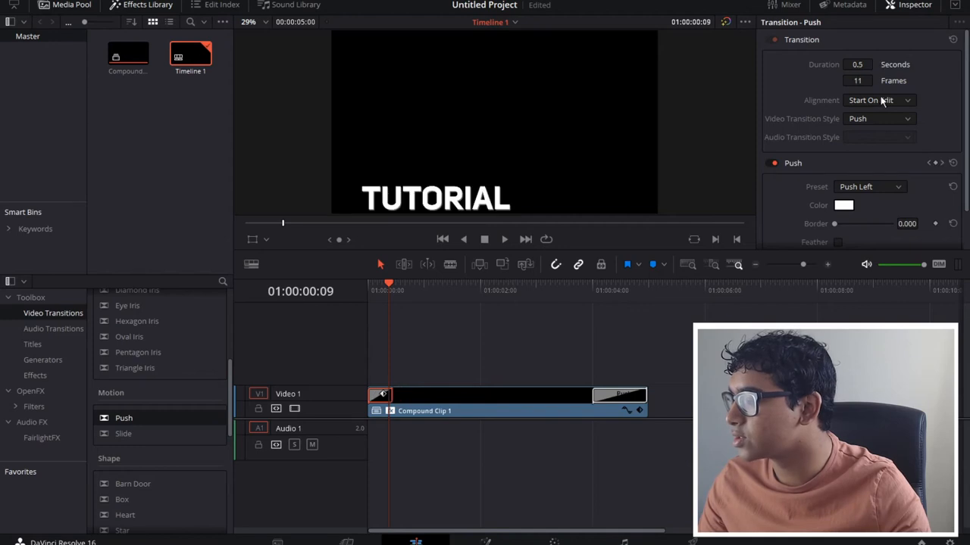
pyautogui.click(870, 186)
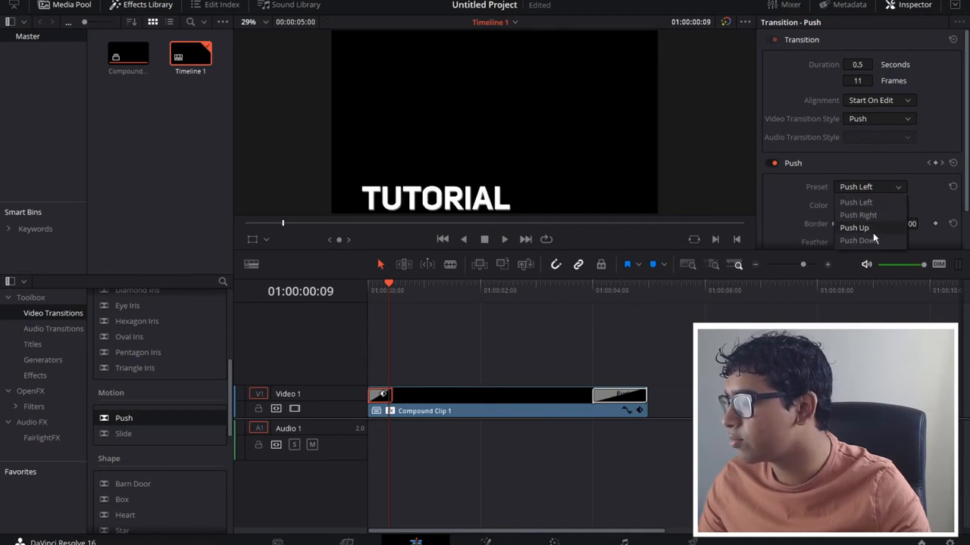
pyautogui.click(855, 227)
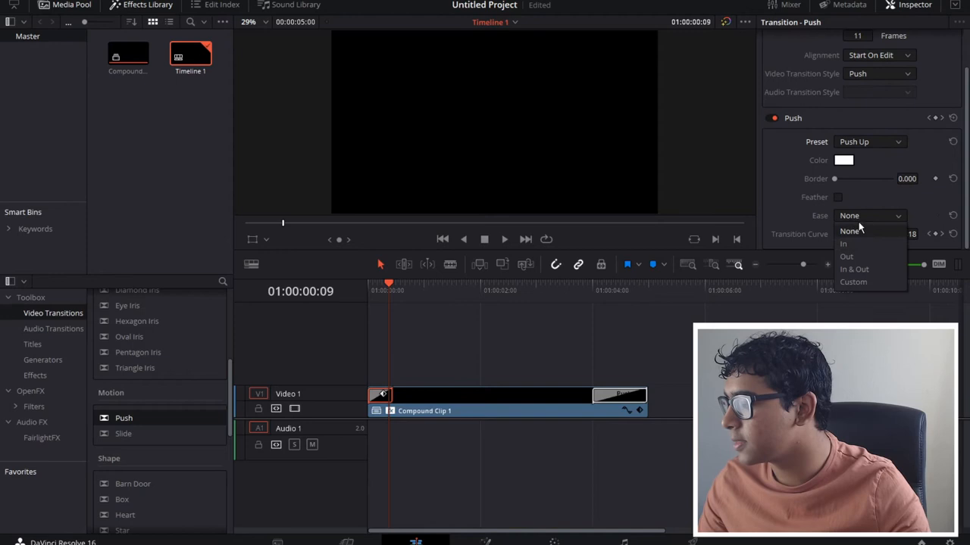
pyautogui.click(854, 270)
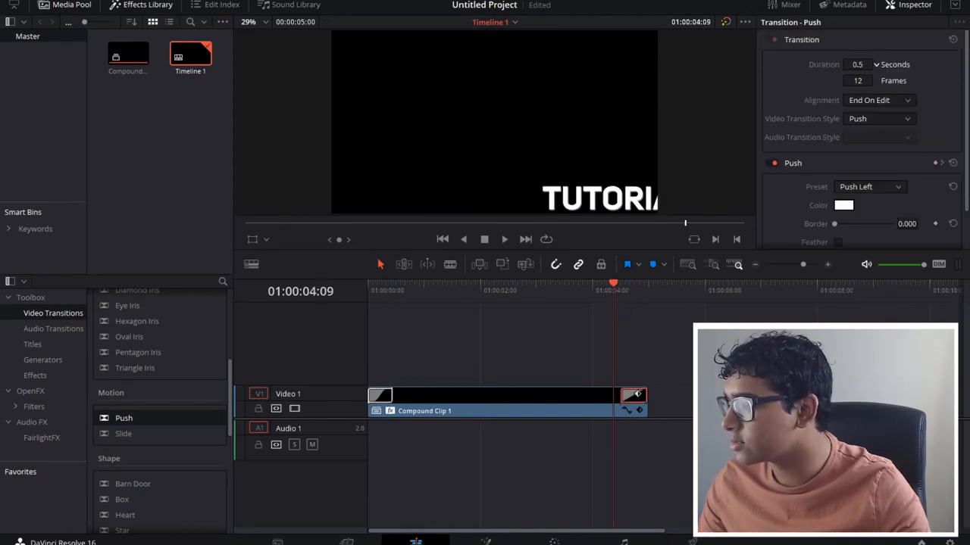
# Set the closing Push transition to Push Down with In & Out easing.
pyautogui.click(870, 186)
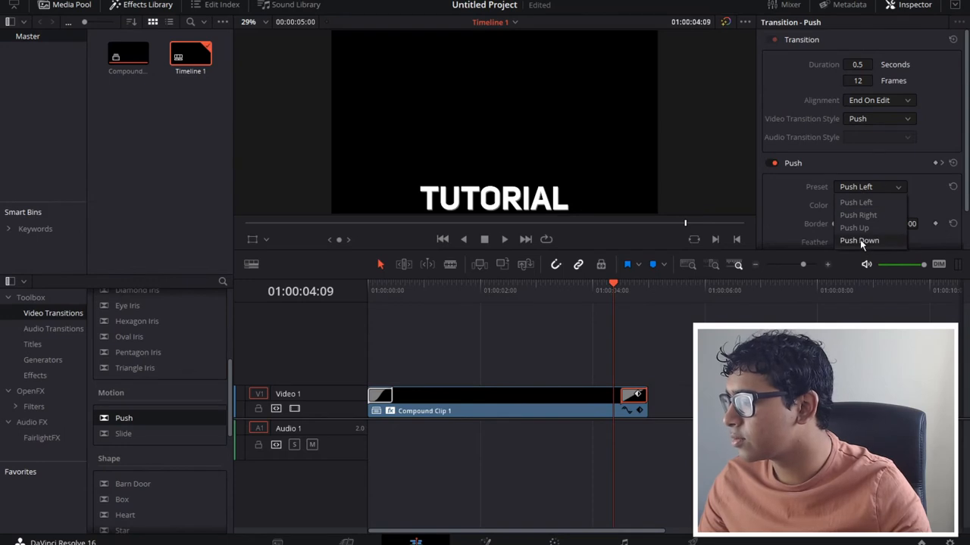
pyautogui.click(859, 239)
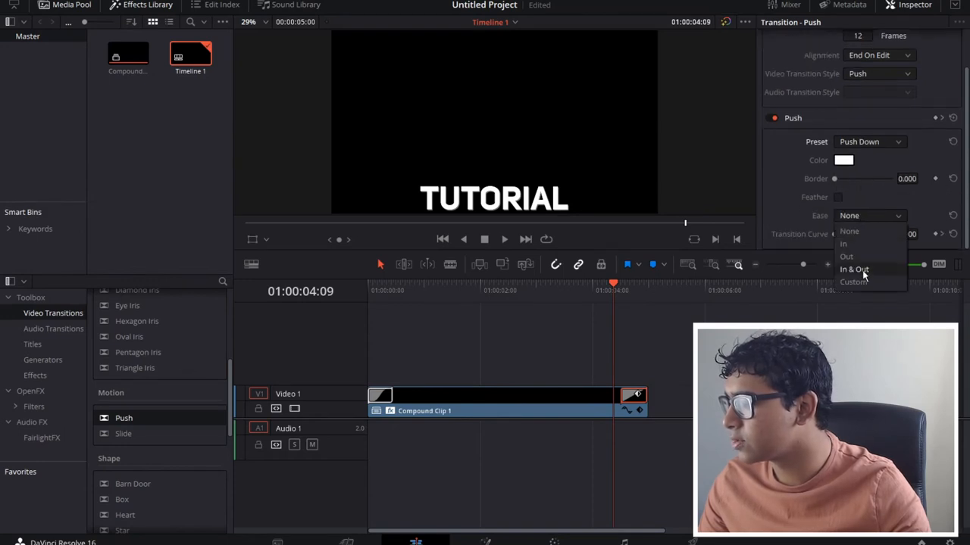
pyautogui.click(855, 270)
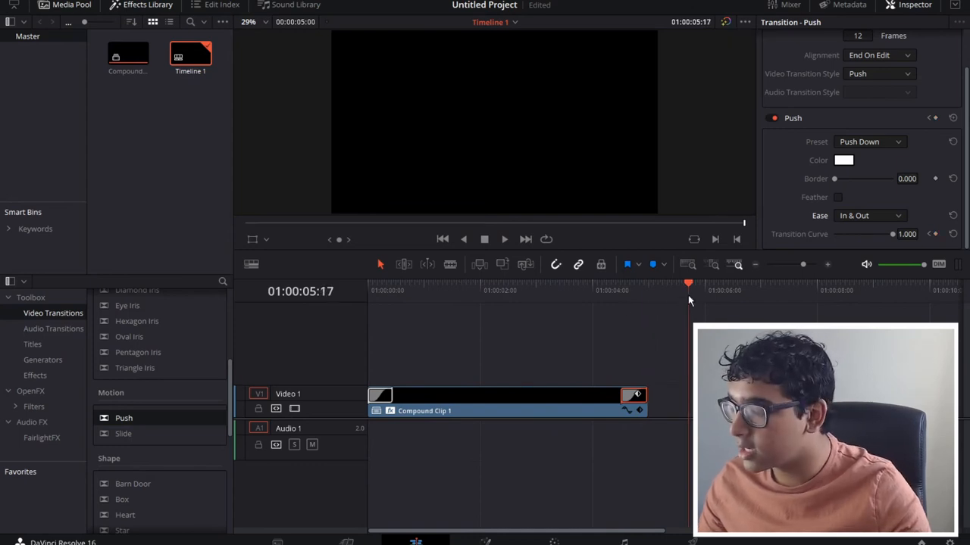
pyautogui.click(33, 344)
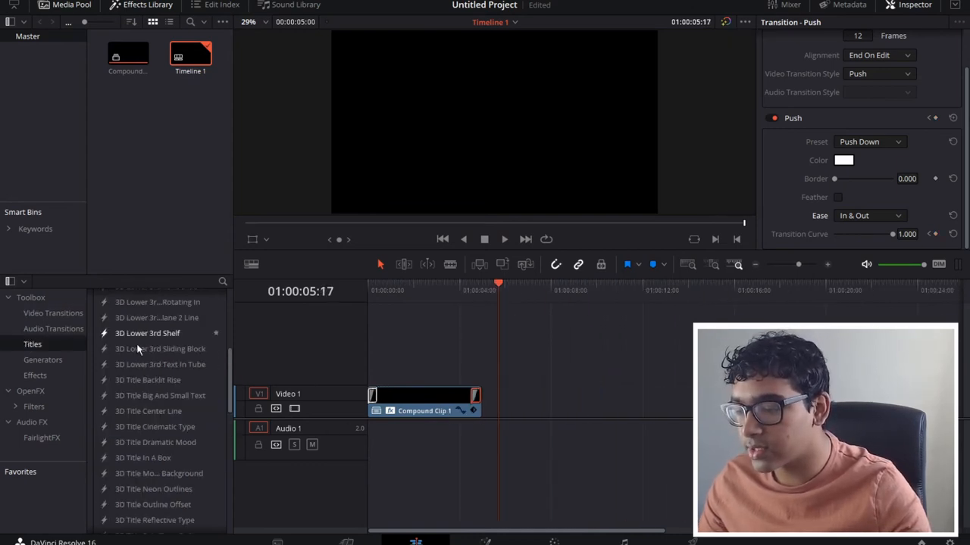
# Add a Text title after Compound Clip 1 reading THIS and choose its font.
pyautogui.moveTo(123, 388); pyautogui.dragTo(555, 402)
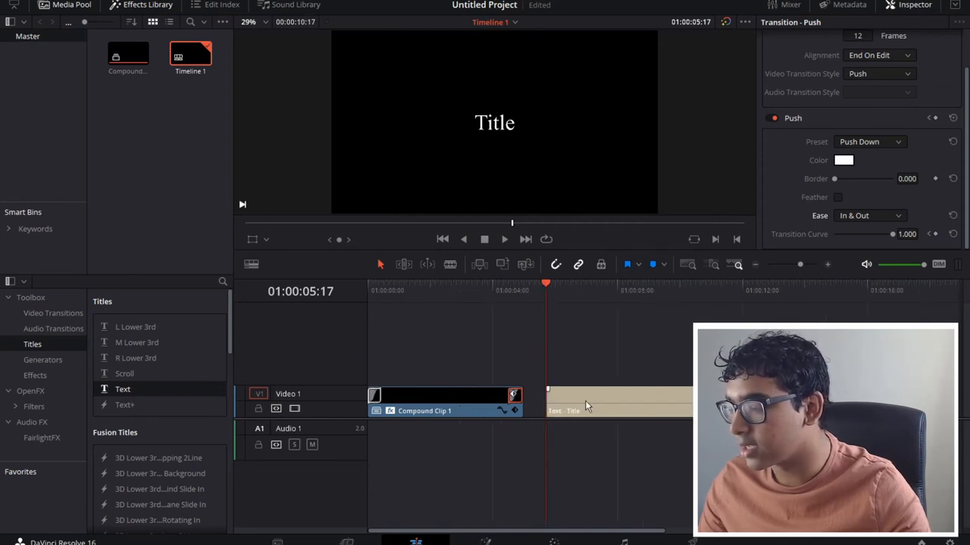
pyautogui.click(606, 401)
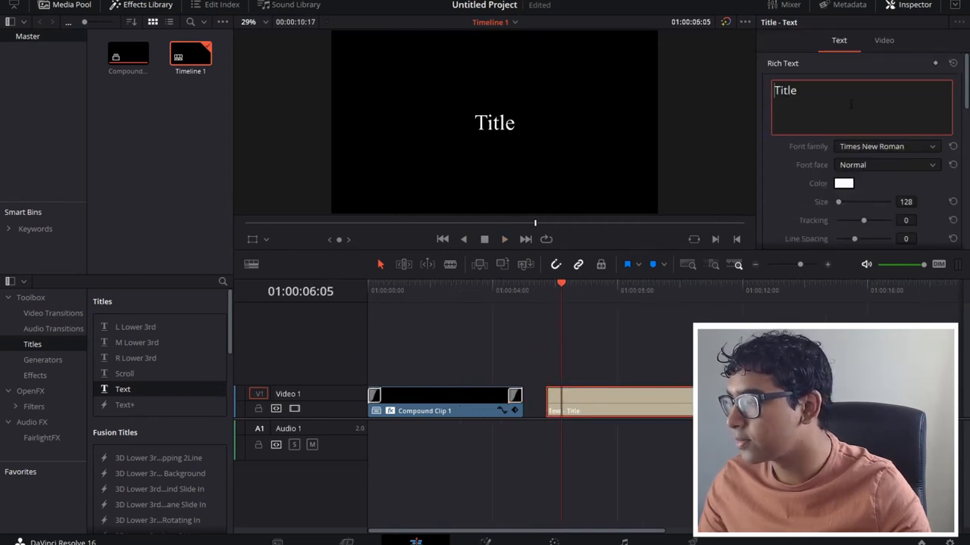
pyautogui.write('THIS')
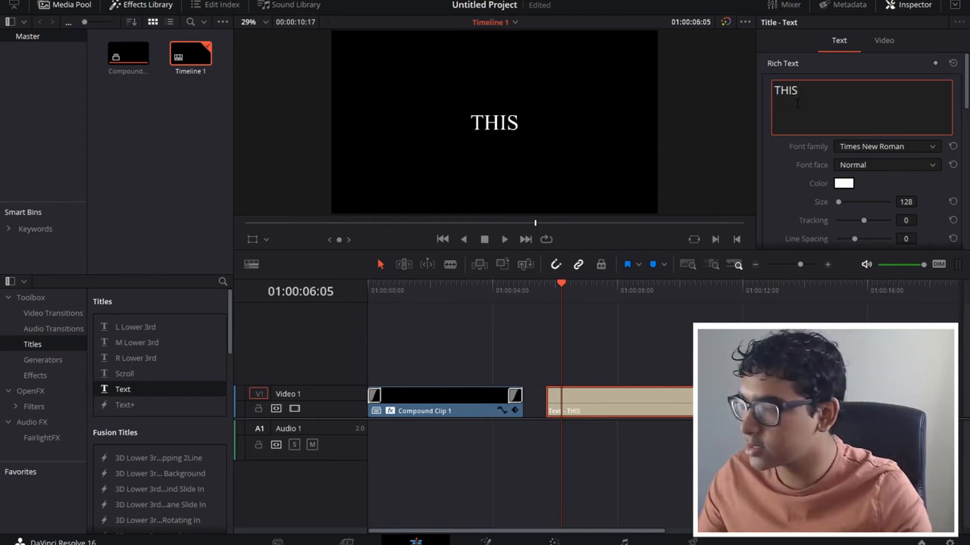
pyautogui.click(886, 145)
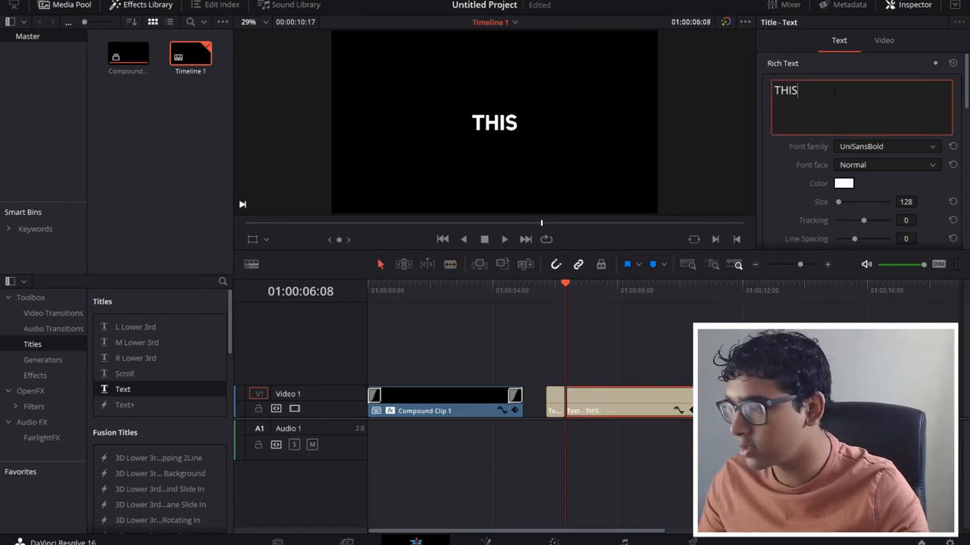
# Duplicate the title clips word by word: IS, A, TUTORIAL, building THIS IS A TUTORIAL.
pyautogui.write('is')
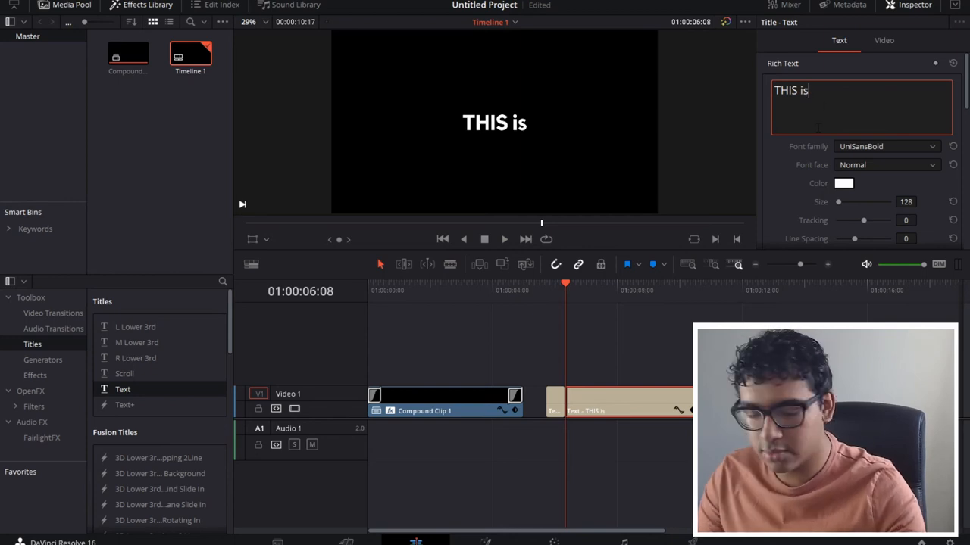
pyautogui.write('IS')
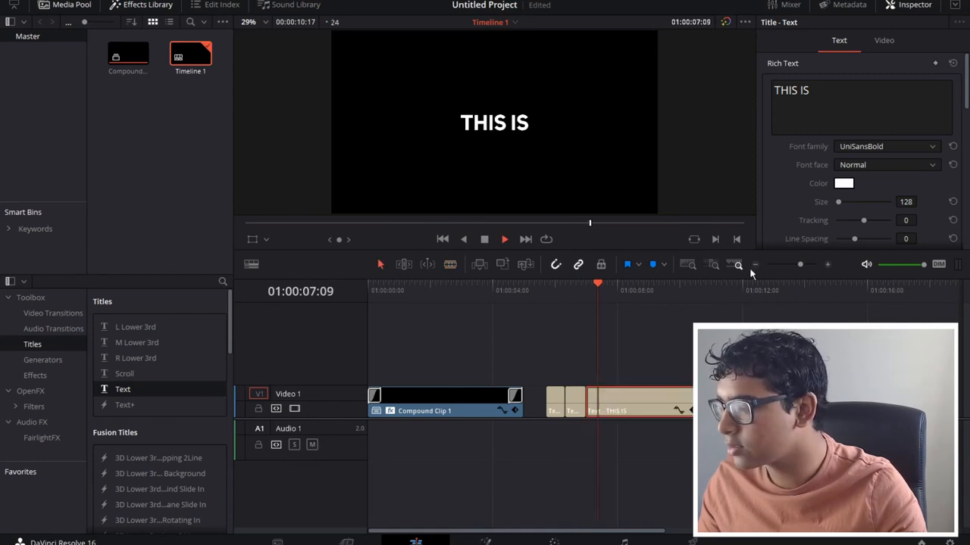
pyautogui.write('a')
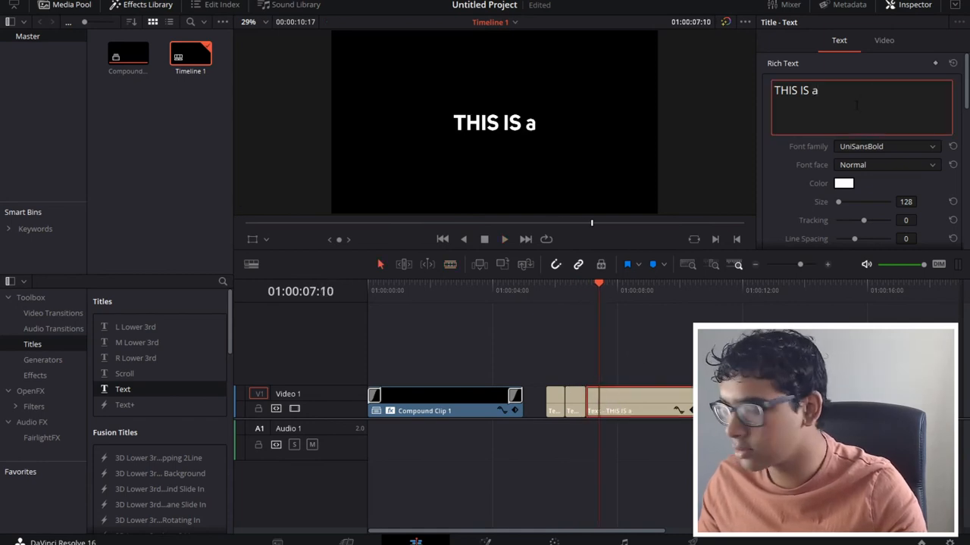
pyautogui.write('A')
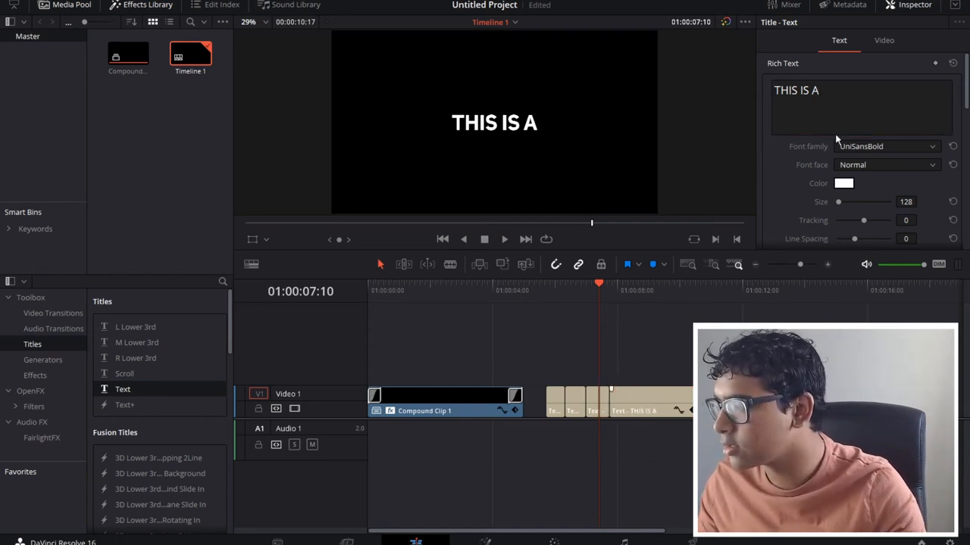
pyautogui.write('TUTORIA')
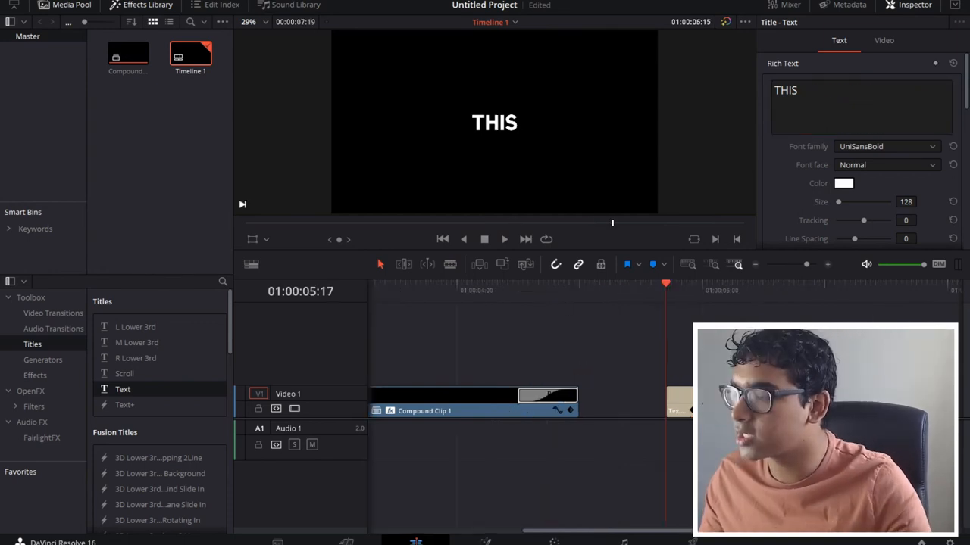
pyautogui.write('IS')
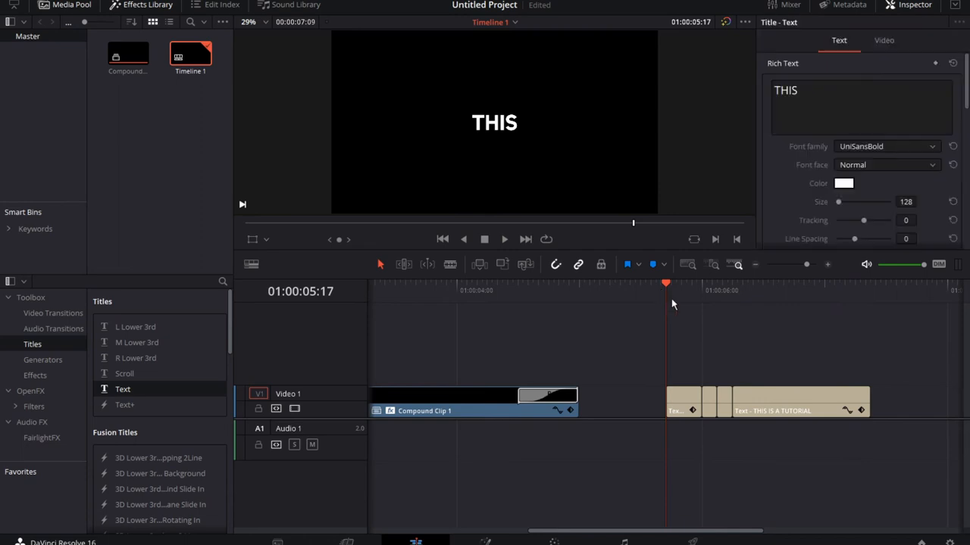
# Combine the word-by-word title clips into Compound Clip 2 with Camera Shake.
pyautogui.click(818, 283)
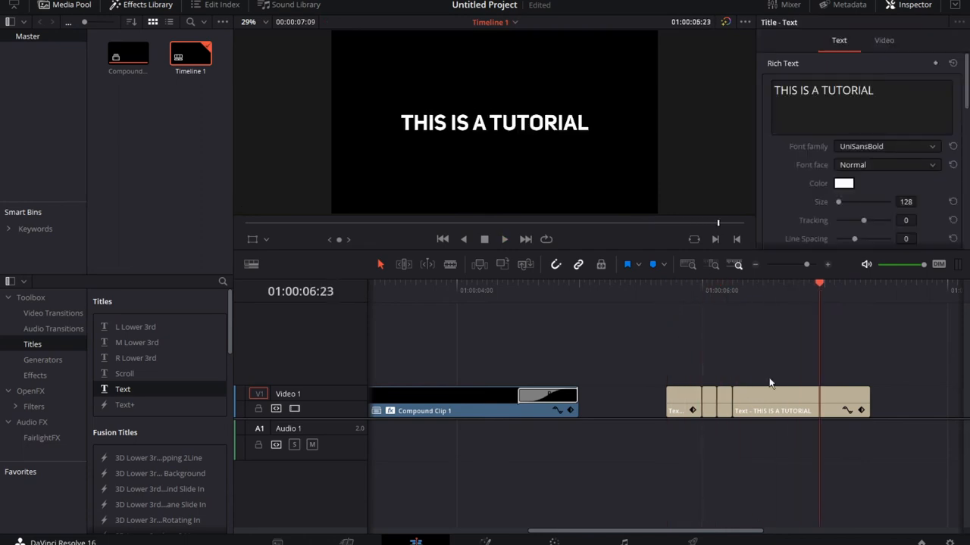
pyautogui.rightClick(765, 406)
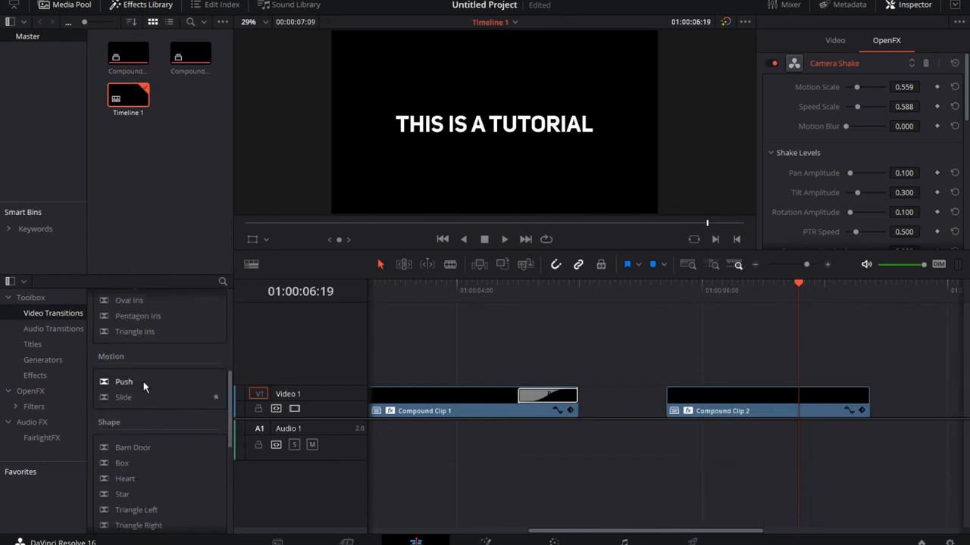
# Add Push transitions to Compound Clip 2, with the ending transition set to Push Down.
pyautogui.moveTo(124, 381); pyautogui.dragTo(763, 394)
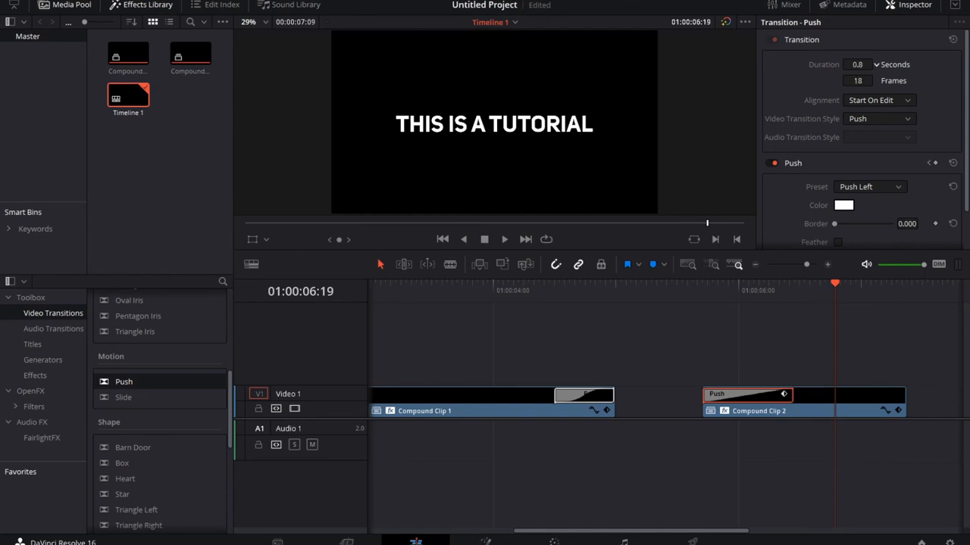
pyautogui.click(870, 143)
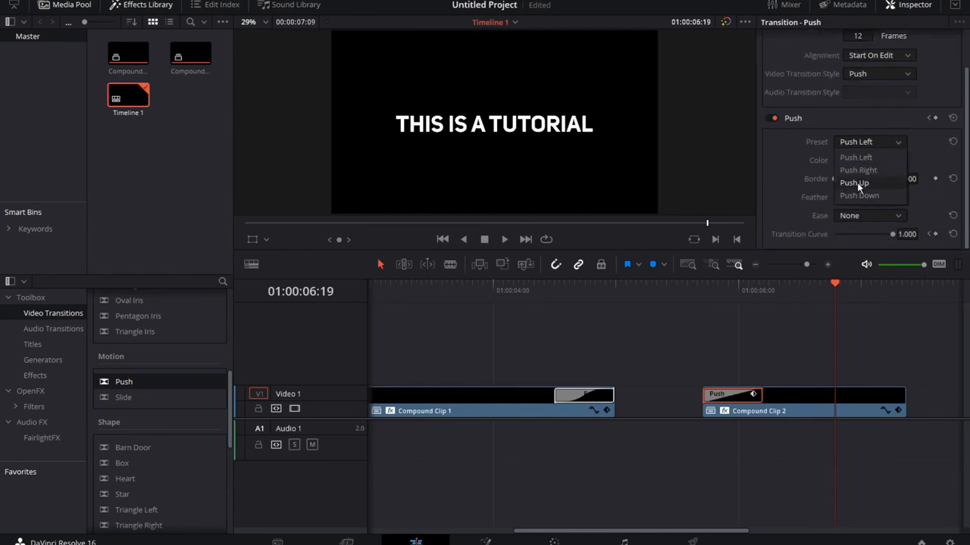
pyautogui.click(854, 182)
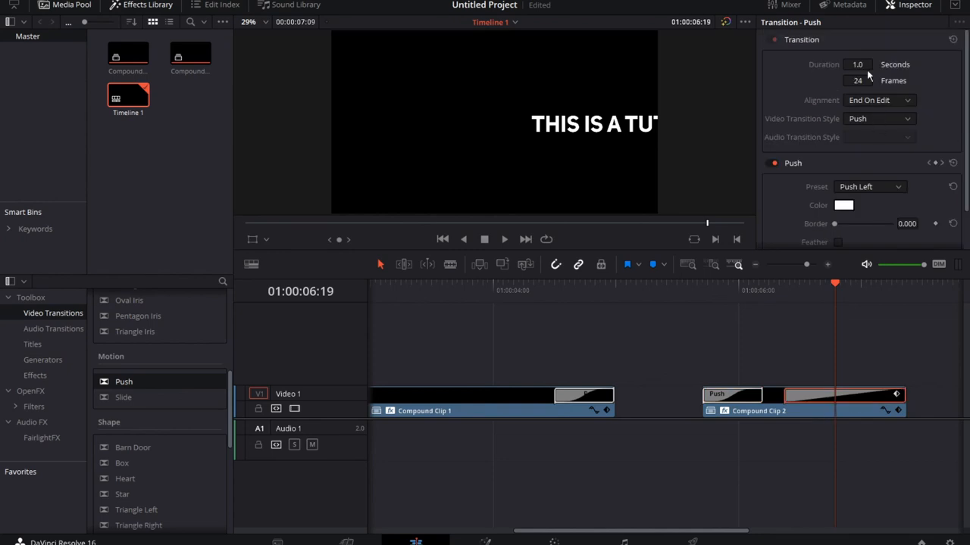
pyautogui.click(870, 186)
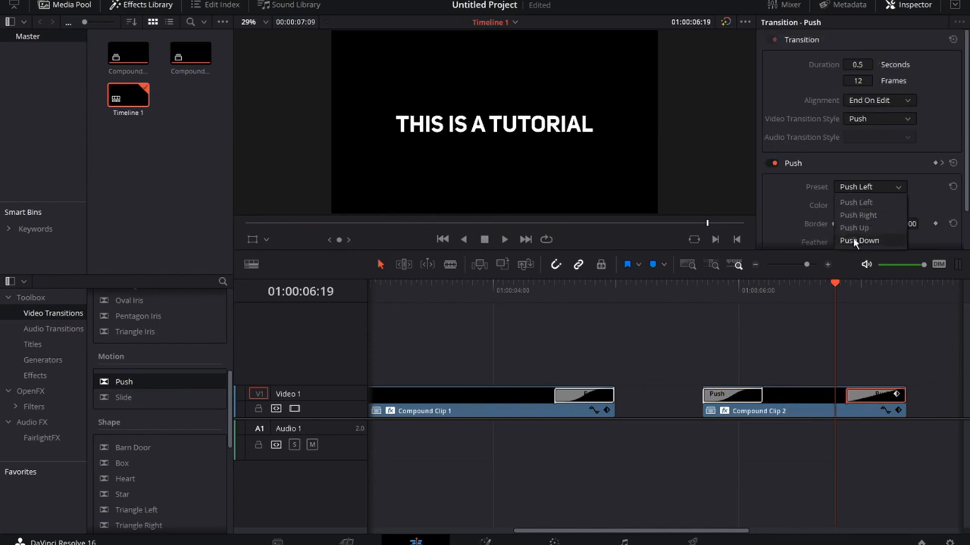
pyautogui.click(859, 240)
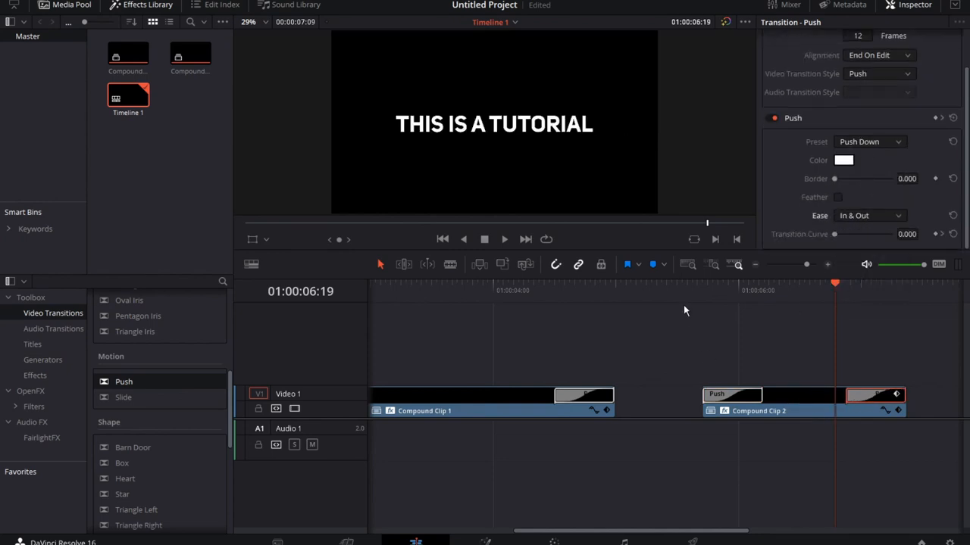